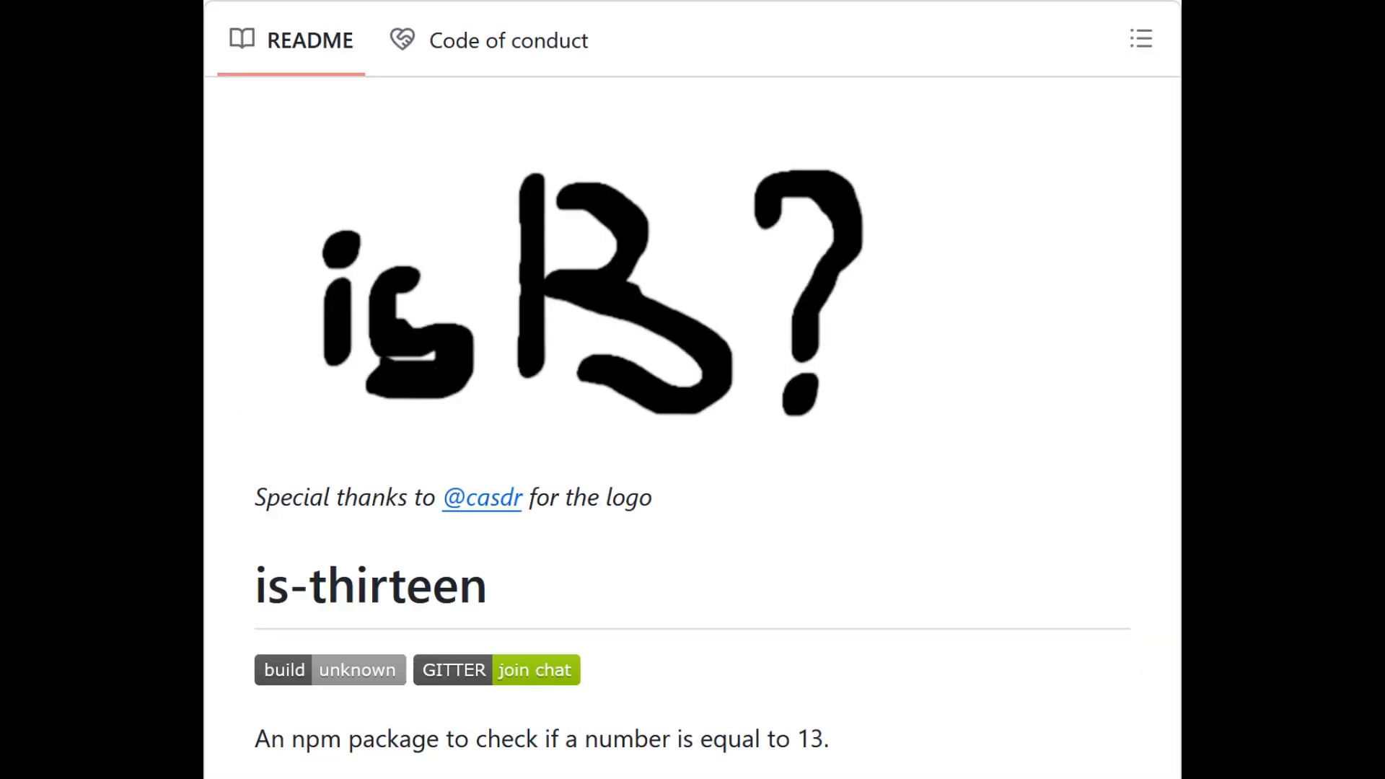
- View merged pull request #590 'Fix confusing comment', then open issue #545 'Stop'
{"action": "scroll", "scroll_direction": "down", "scroll_amount": 3}
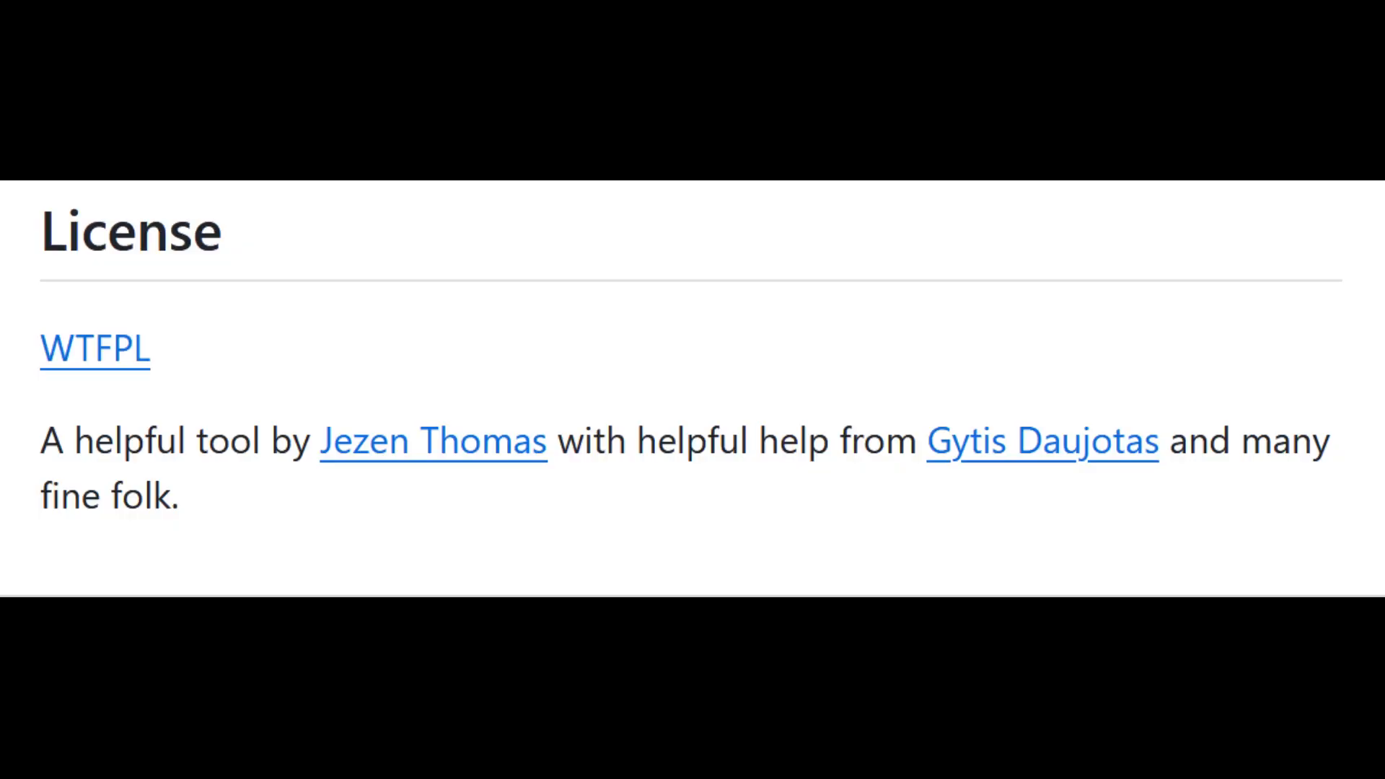
{"action": "left_click", "coordinate": [93, 349]}
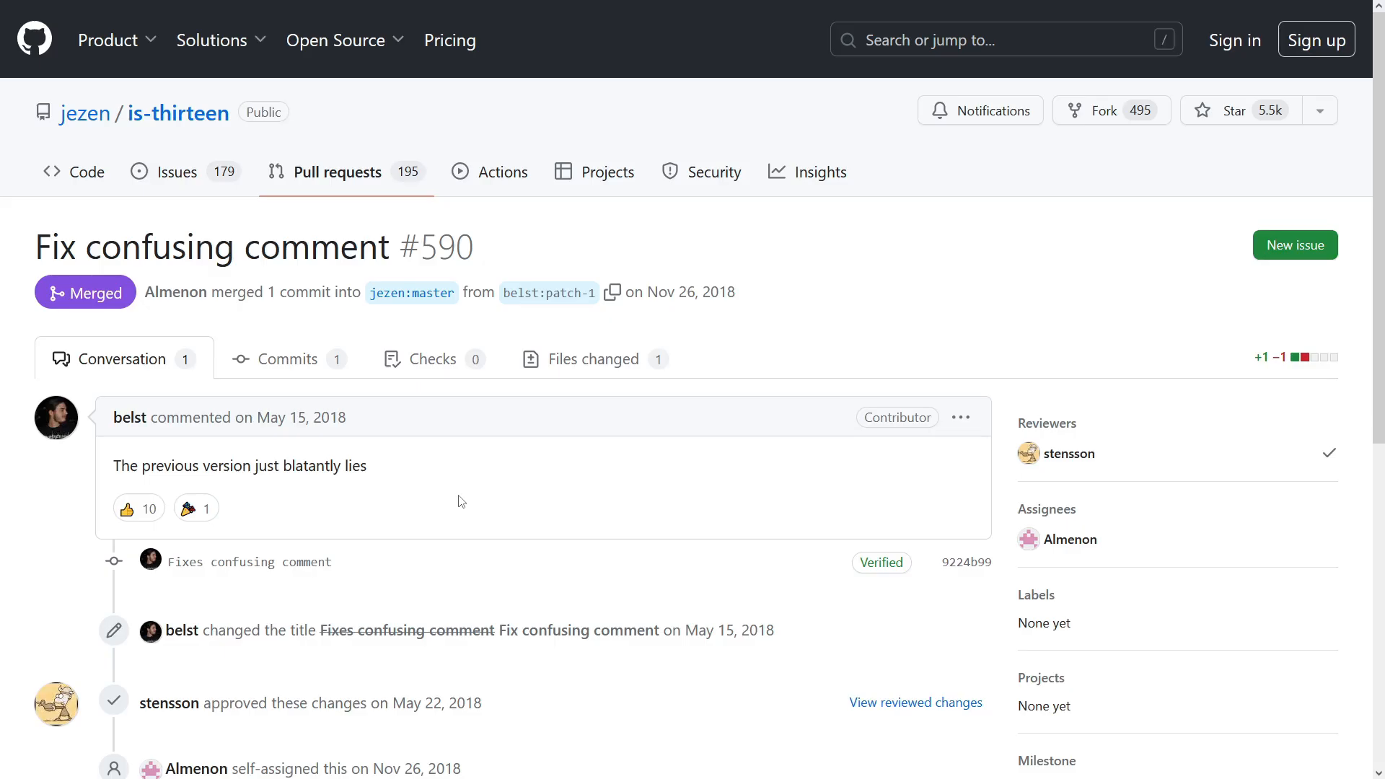
{"action": "mouse_move", "coordinate": [574, 367]}
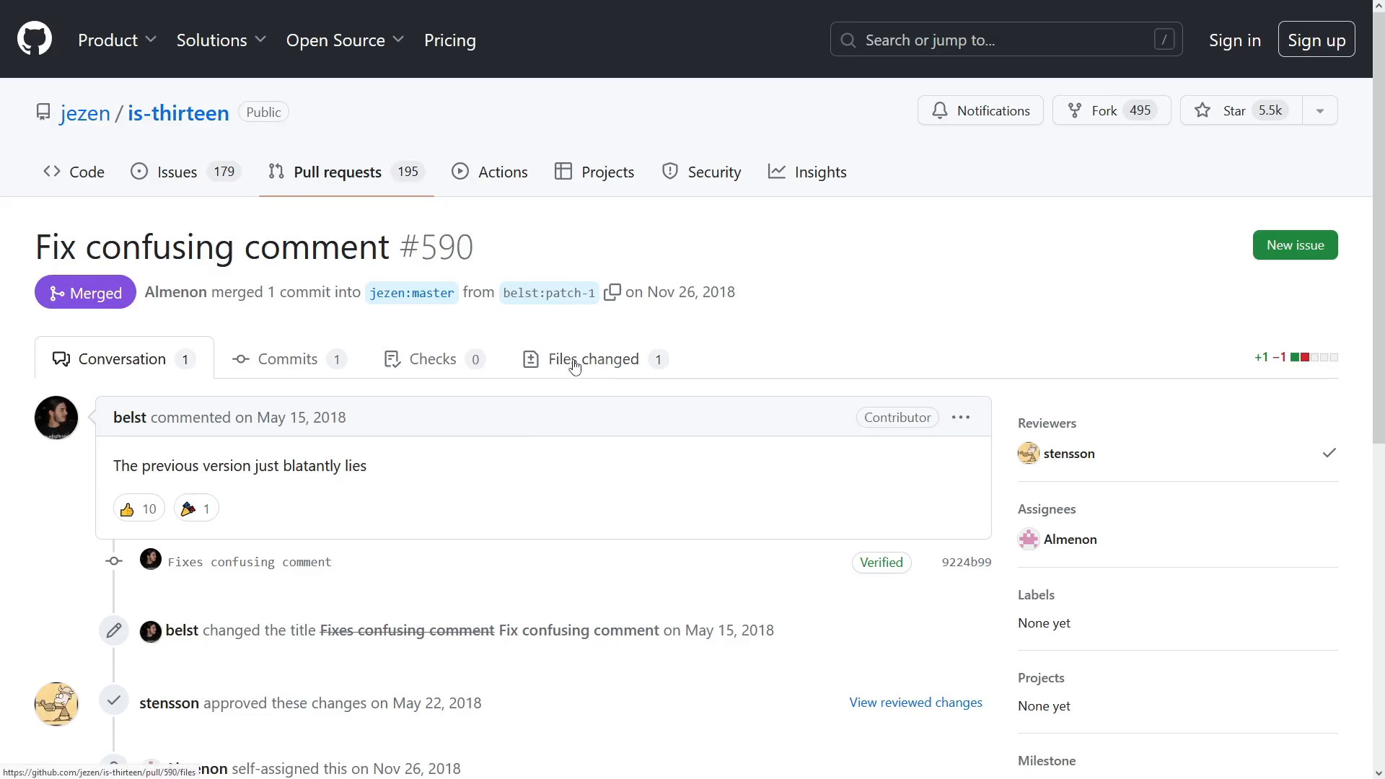
{"action": "left_click", "coordinate": [592, 359]}
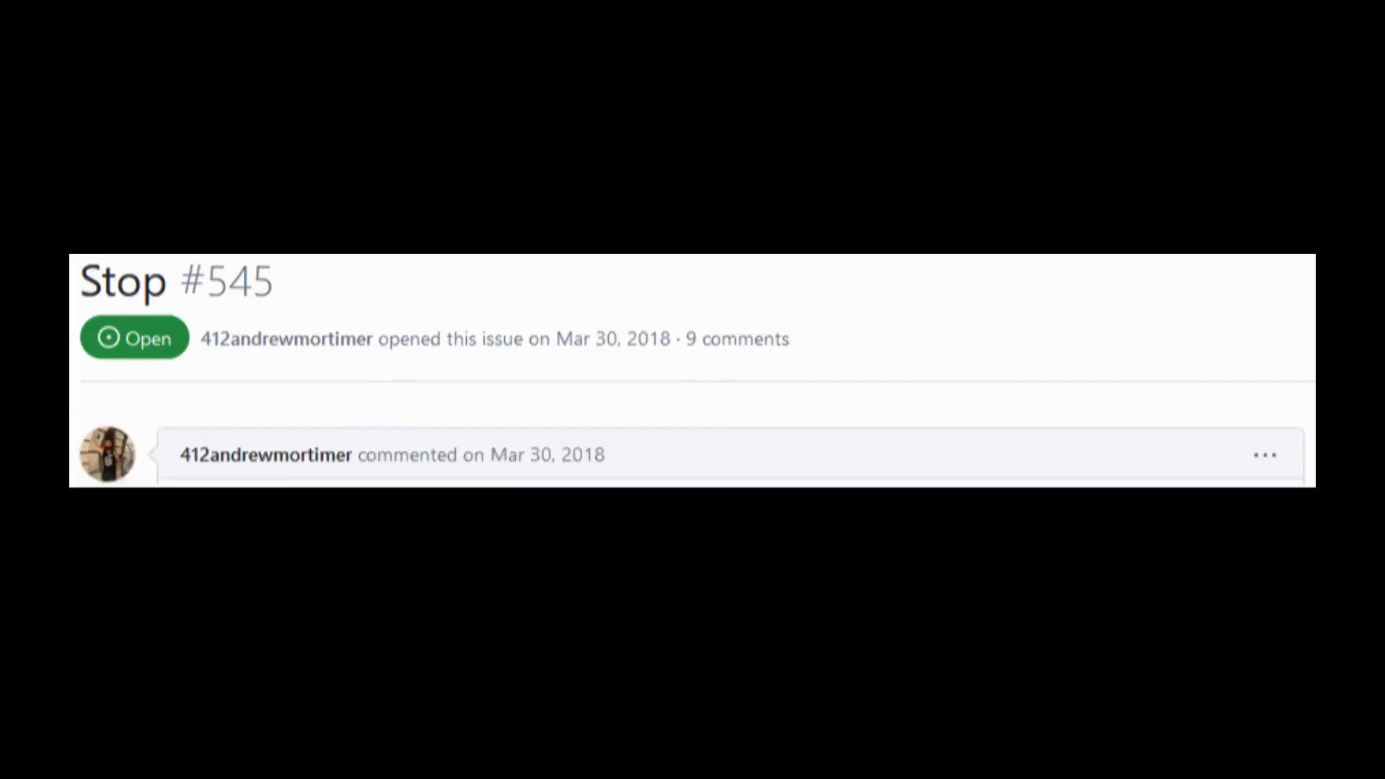
- Scroll to issue #730 'But what is 13?' and its opening comment
{"action": "scroll", "scroll_direction": "down", "scroll_amount": 3}
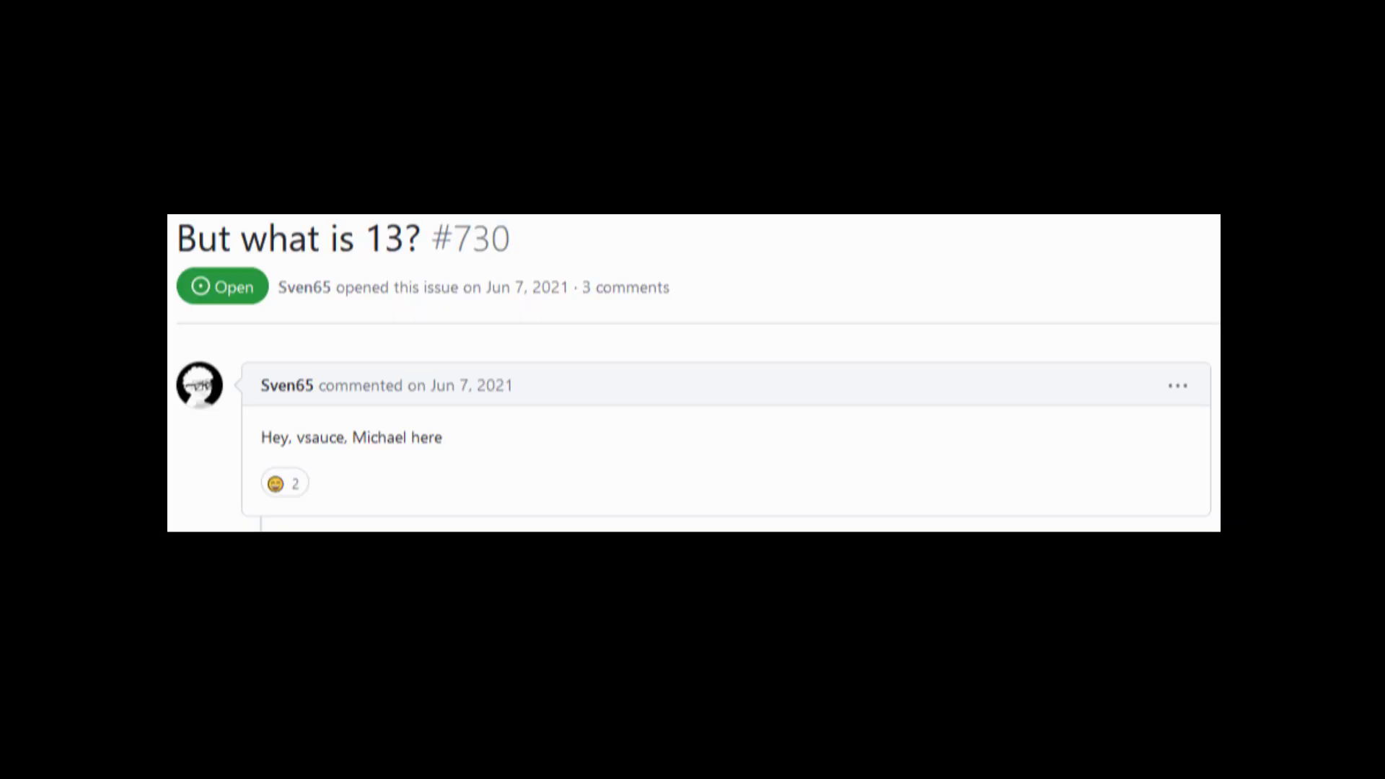
{"action": "scroll", "scroll_direction": "down", "scroll_amount": 3}
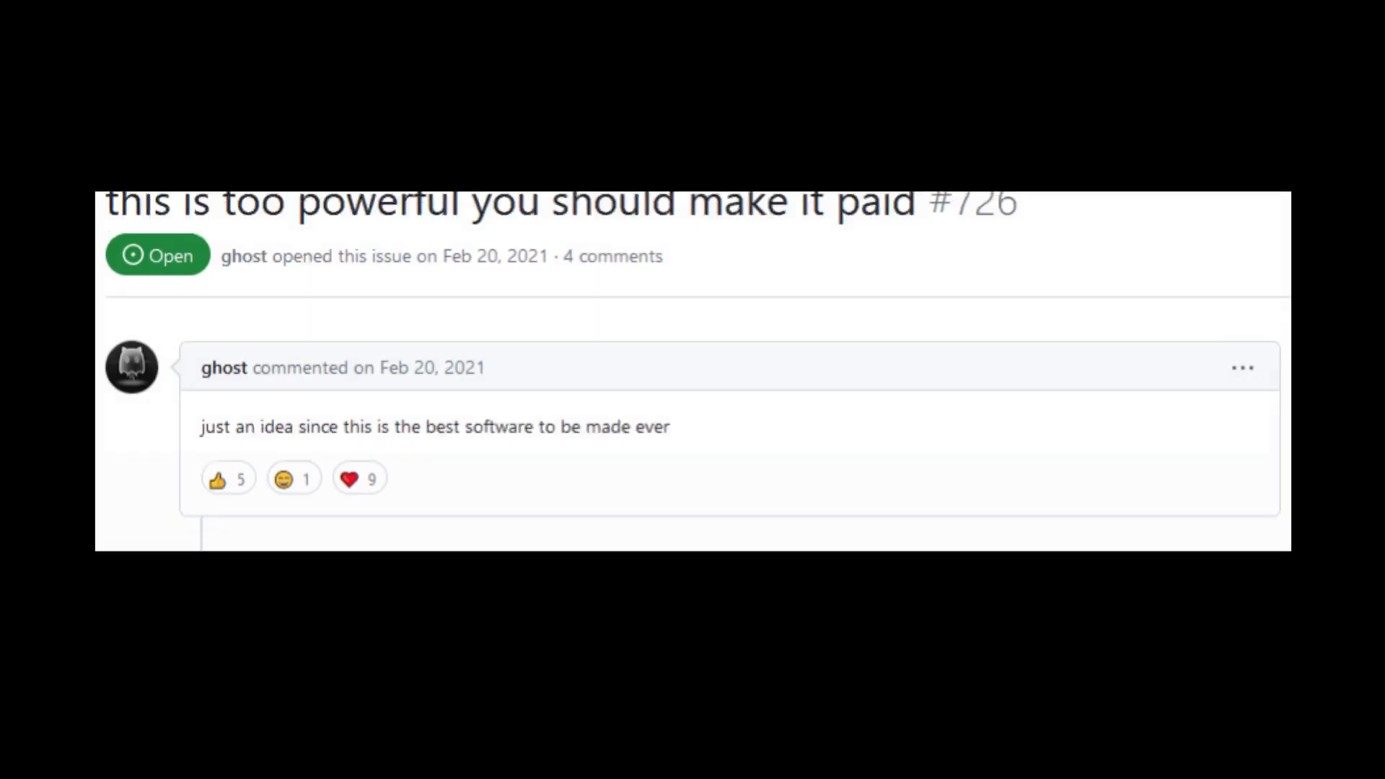
- Scroll through issue #726's collaborator reply, author response and capitalism label
{"action": "scroll", "scroll_direction": "down", "scroll_amount": 3}
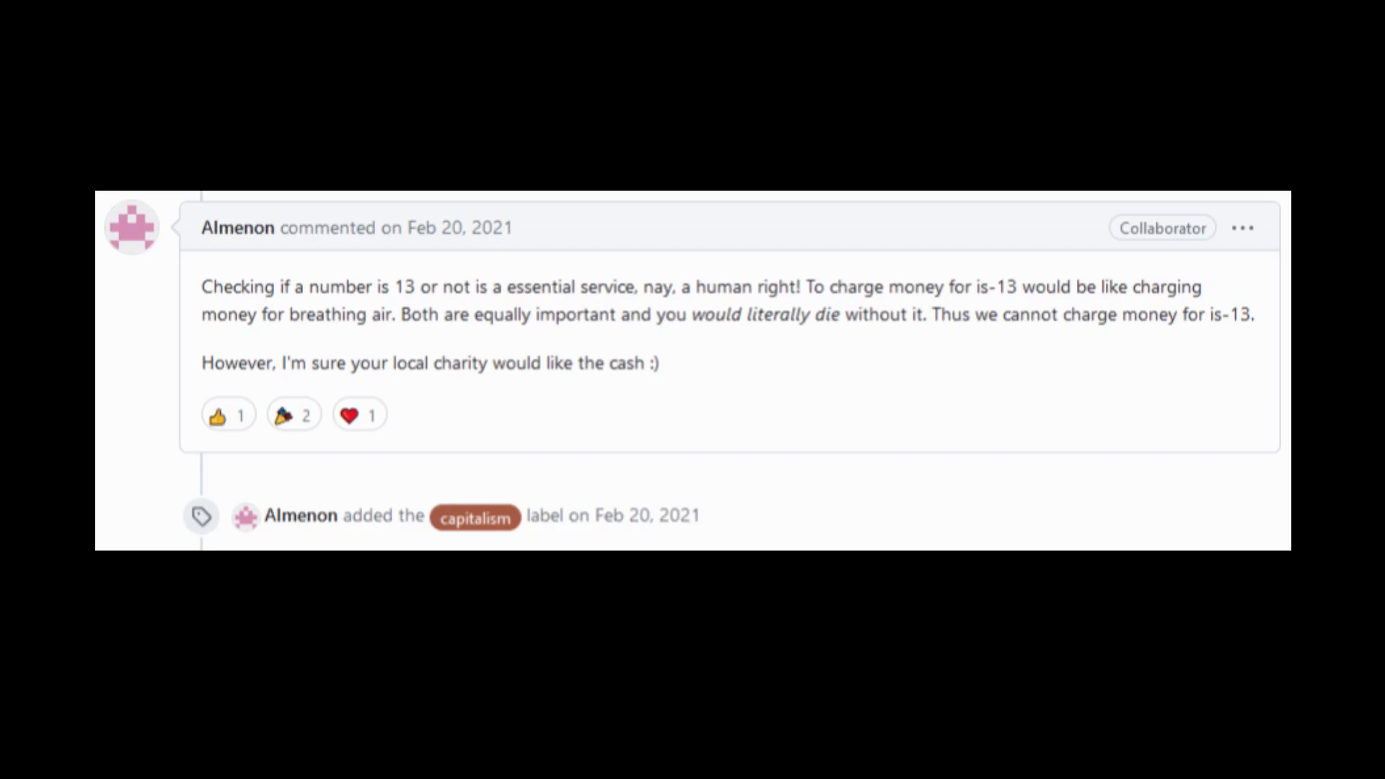
{"action": "scroll", "scroll_direction": "down", "scroll_amount": 3}
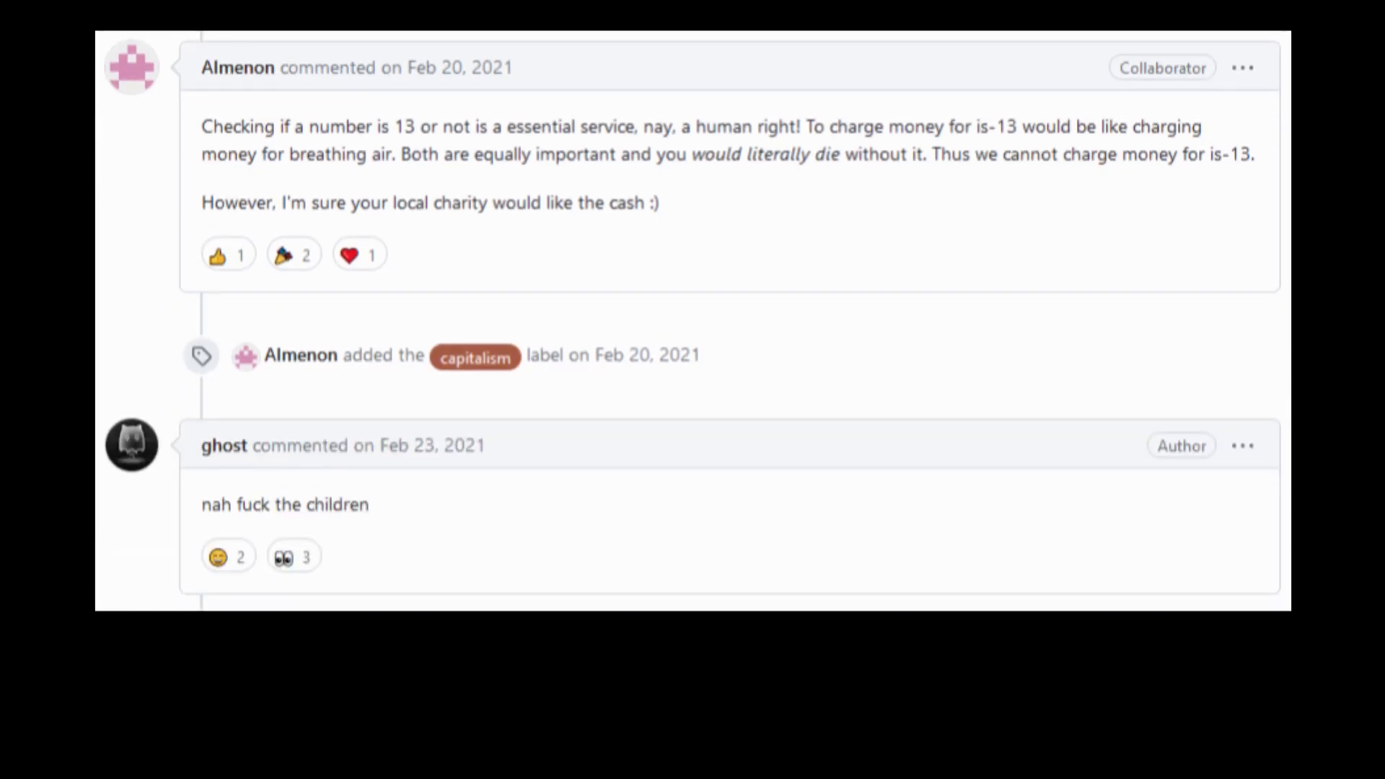
{"action": "scroll", "scroll_direction": "down", "scroll_amount": 3}
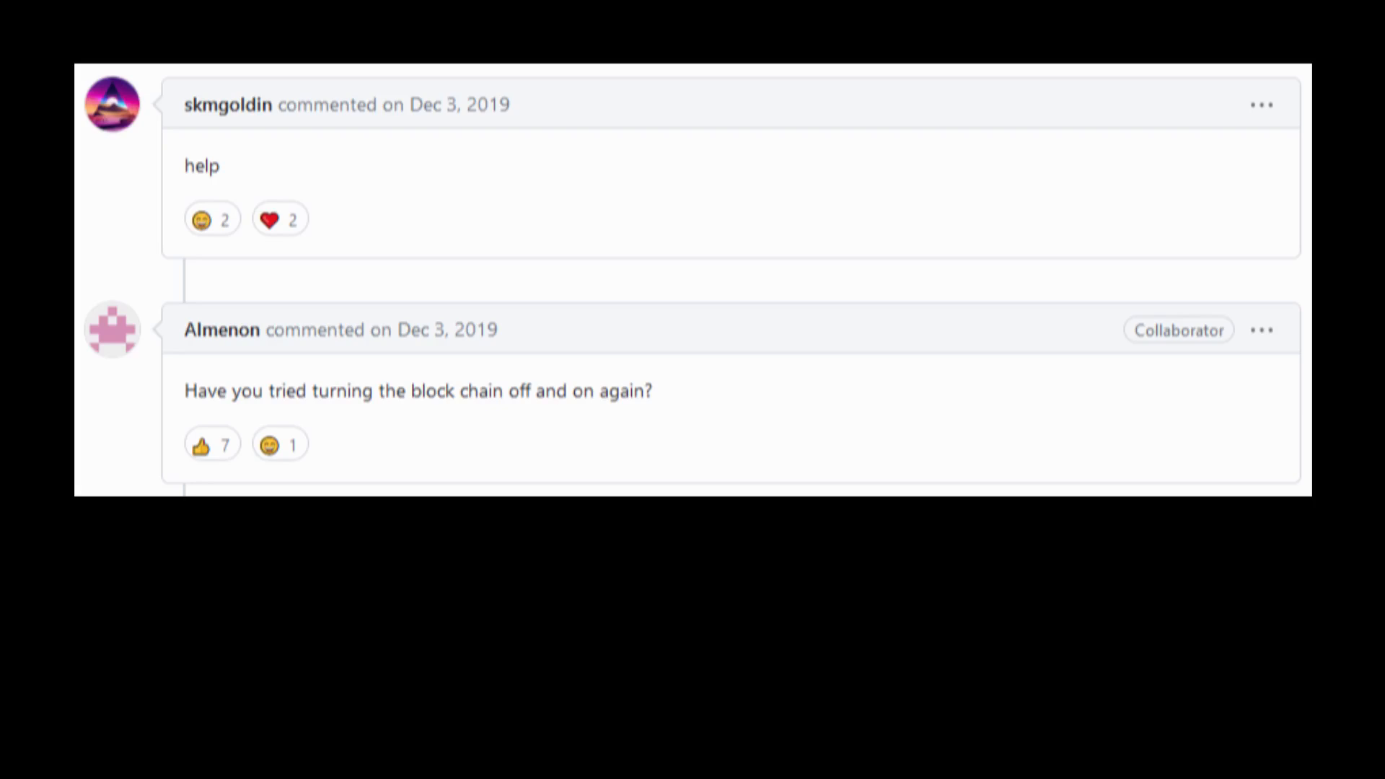
- Scroll past the block-chain off-and-on reply to issue #740 'too fast'
{"action": "scroll", "scroll_direction": "down", "scroll_amount": 3}
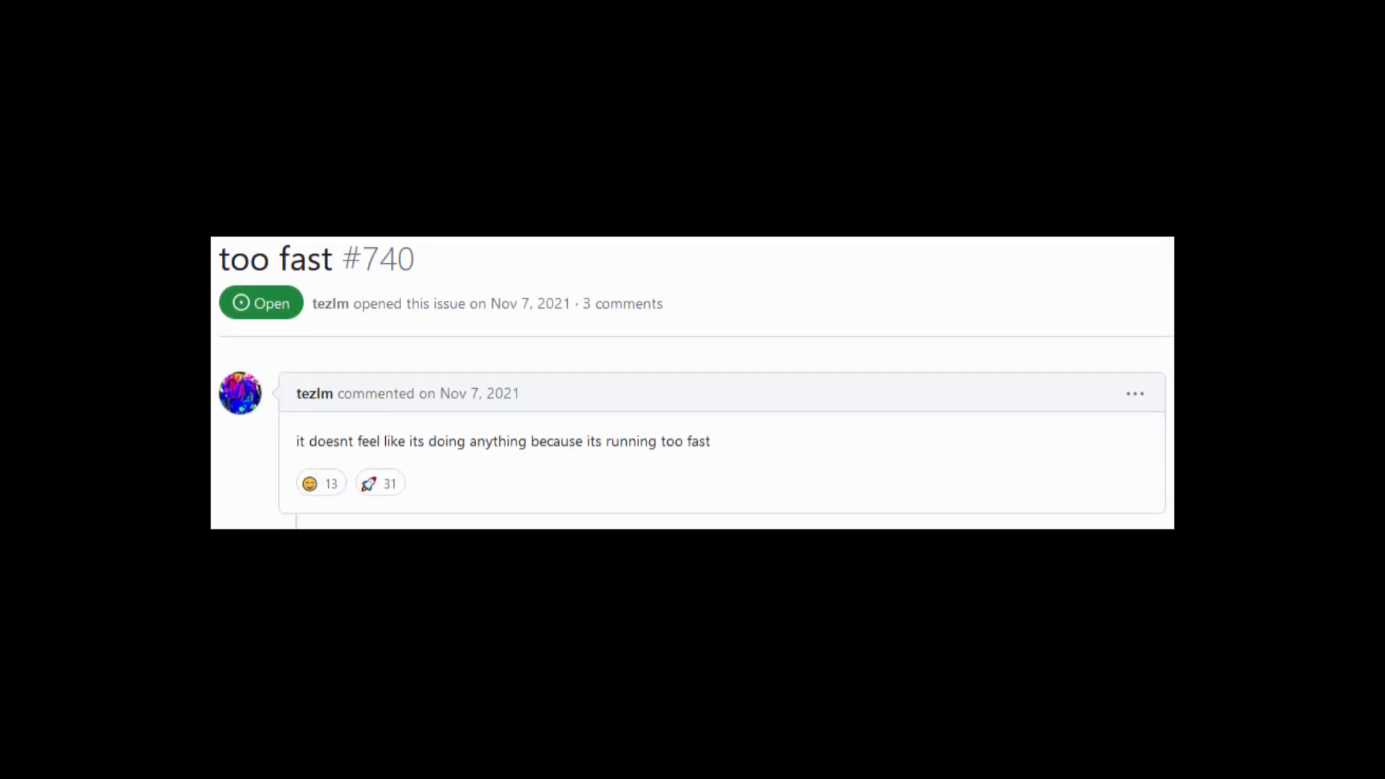
{"action": "scroll", "scroll_direction": "down", "scroll_amount": 3}
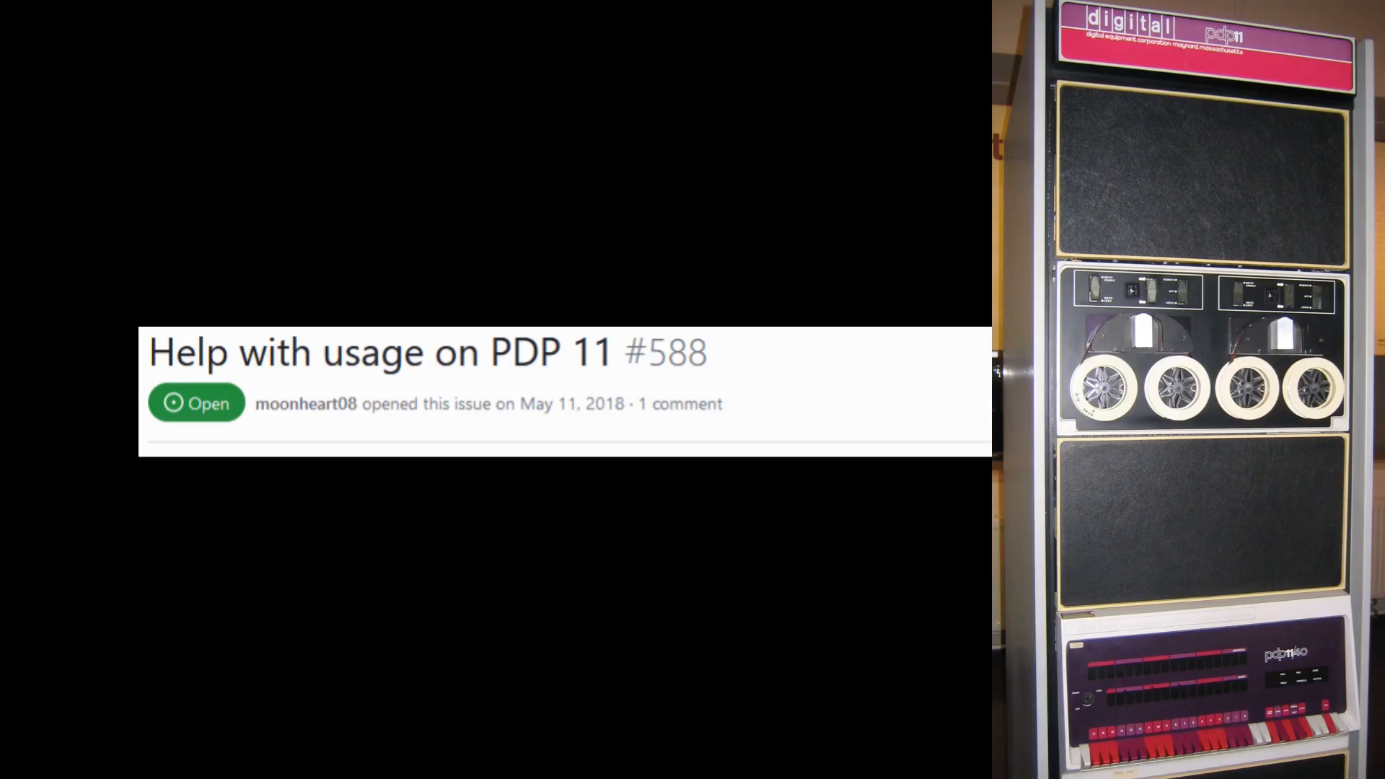
{"action": "scroll", "scroll_direction": "down", "scroll_amount": 3}
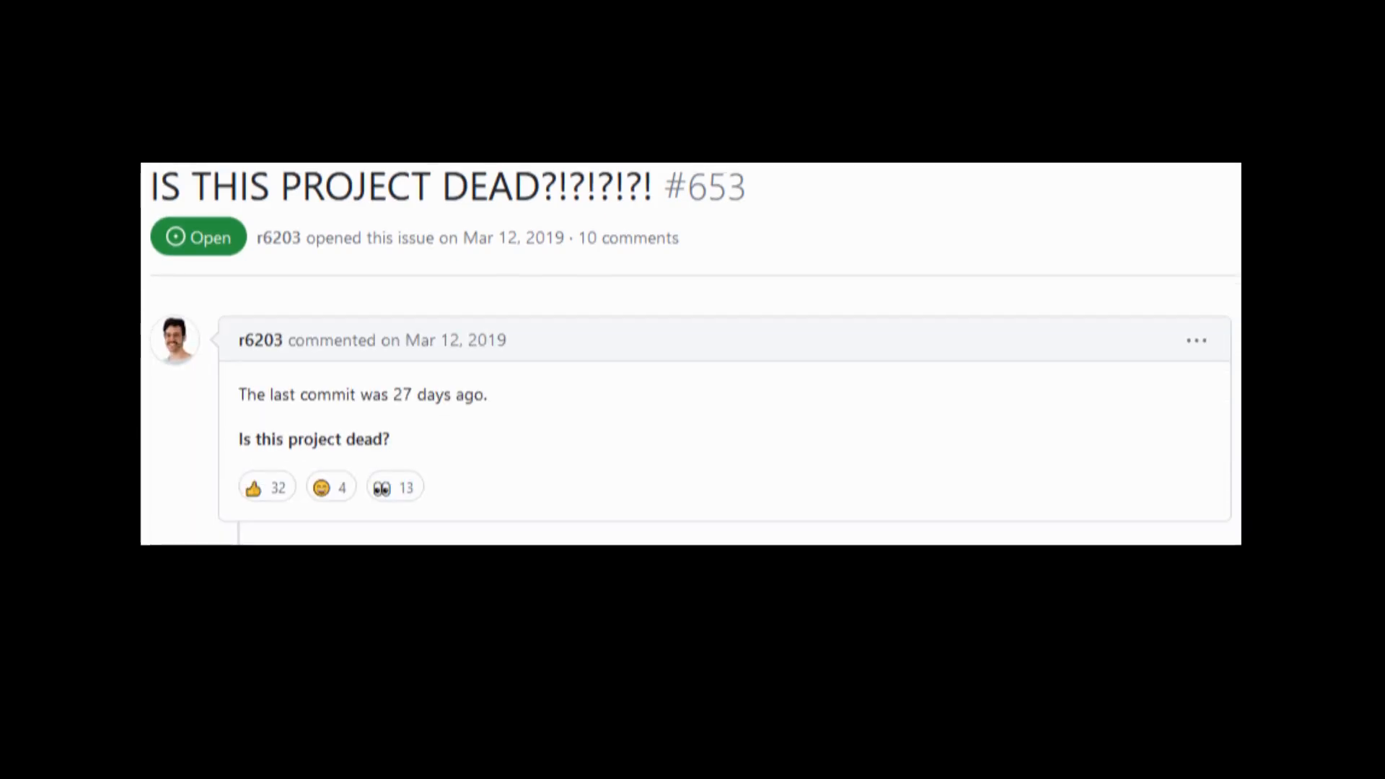
- Scroll issue #653's comments down to SEAPUNK's replies about the is-thurteen fork
{"action": "scroll", "scroll_direction": "down", "scroll_amount": 3}
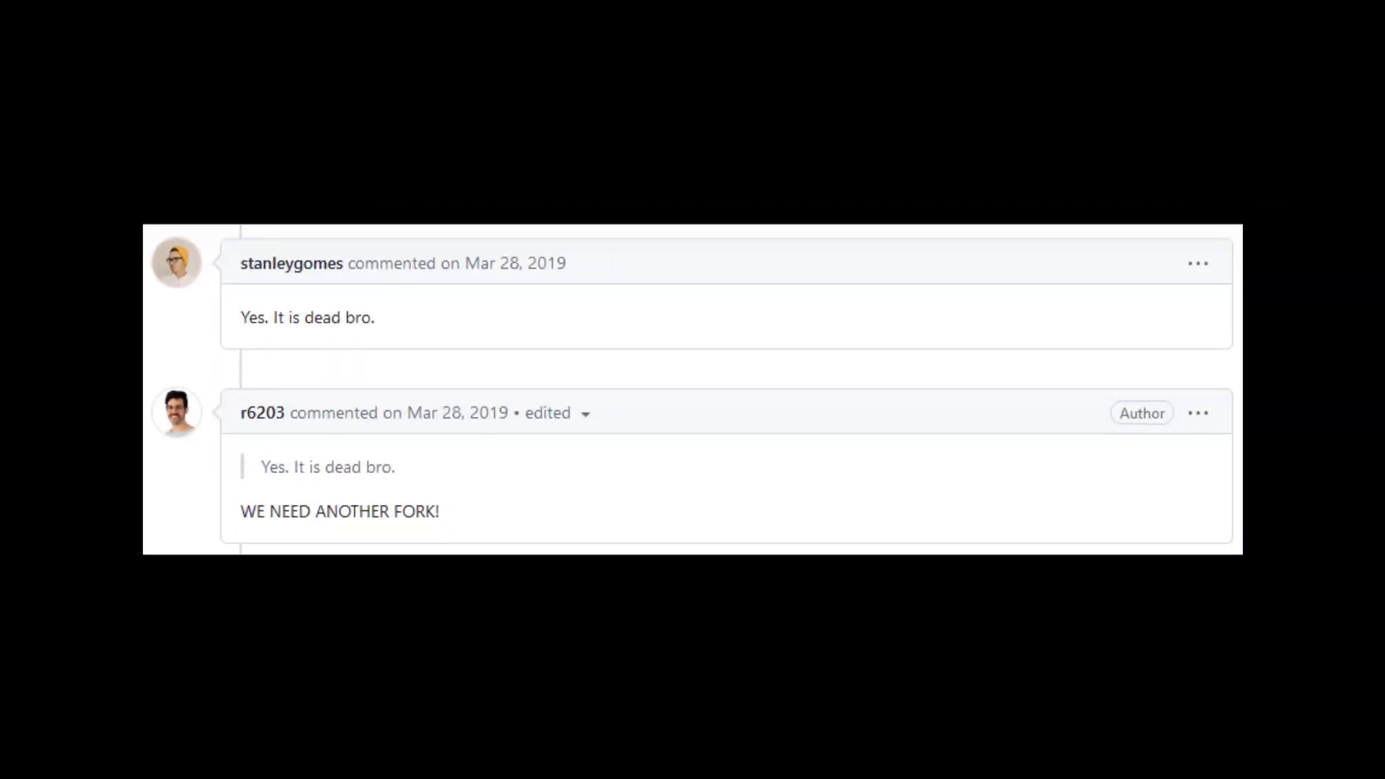
{"action": "scroll", "scroll_direction": "down", "scroll_amount": 3}
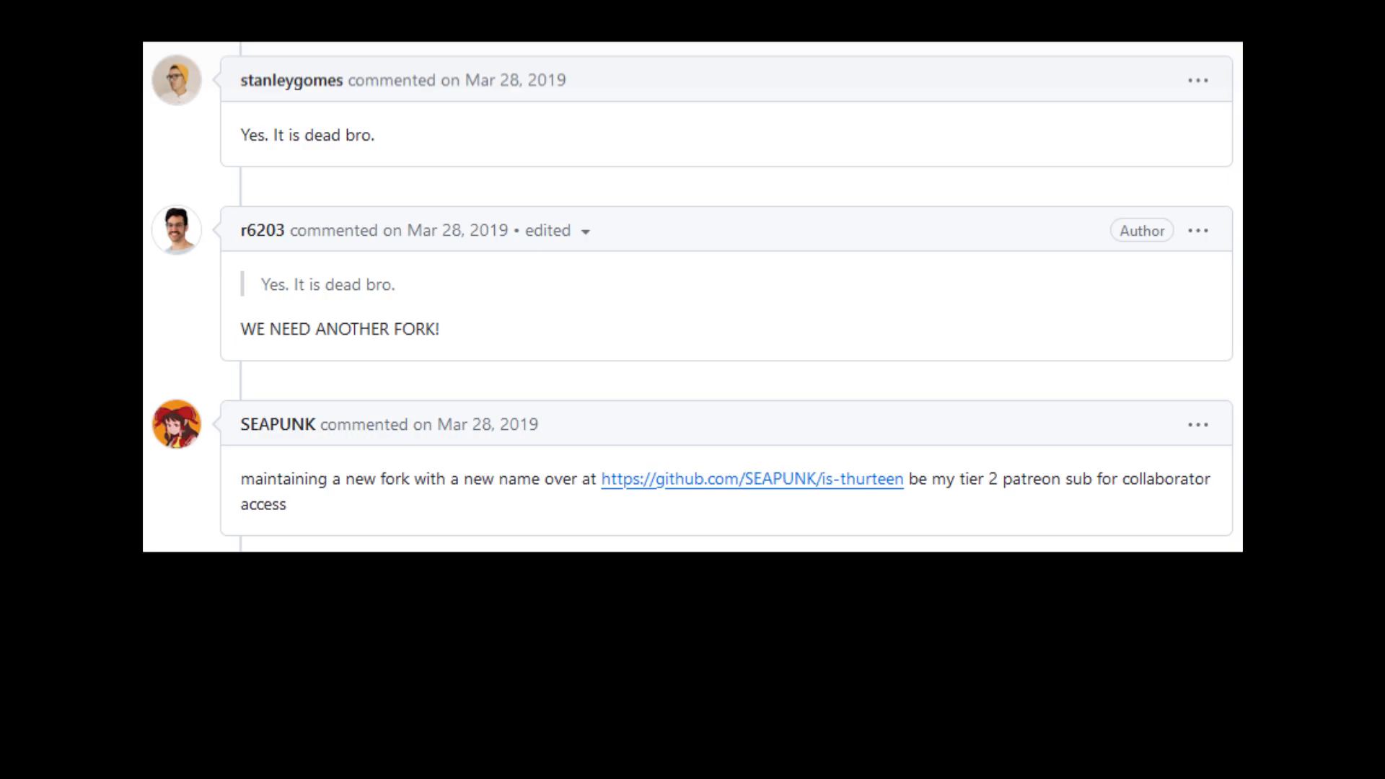
{"action": "scroll", "scroll_direction": "down", "scroll_amount": 3}
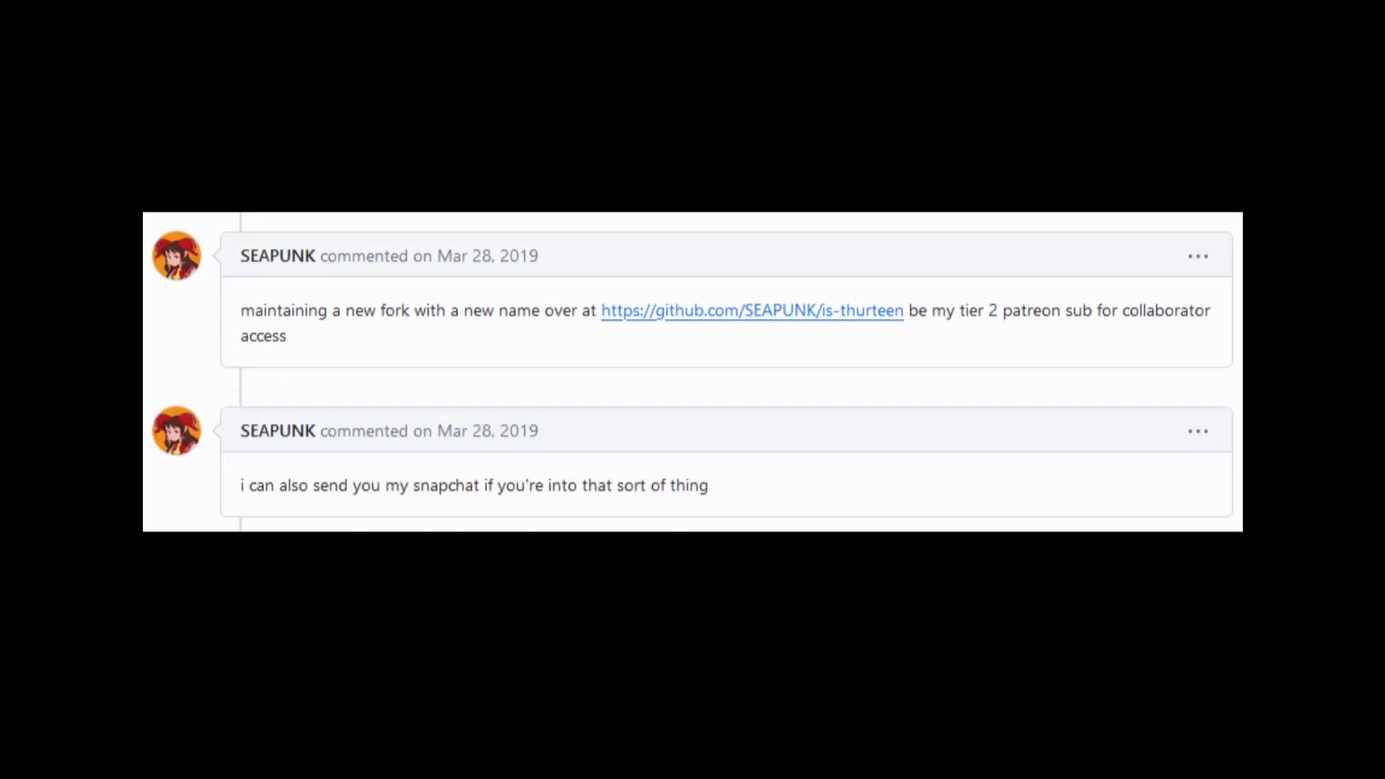